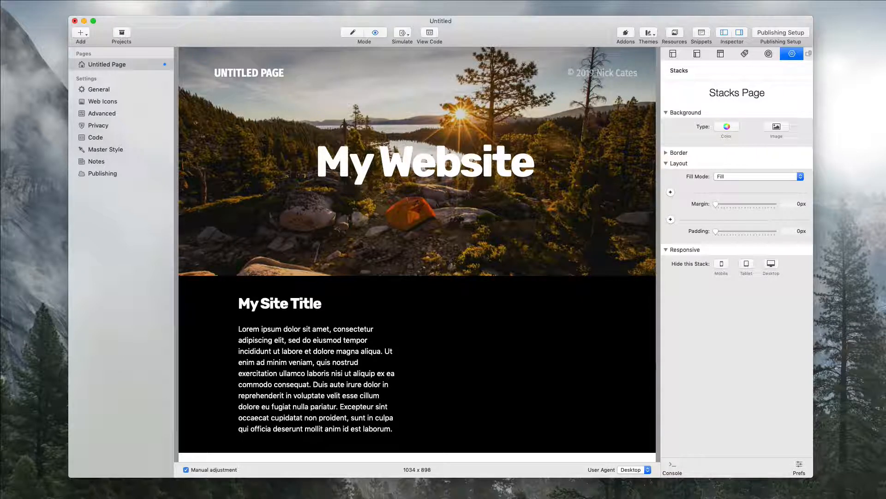
- Show the Page Sidebar settings with the My Site Title heading while scrolling the preview
scroll(down, 3)
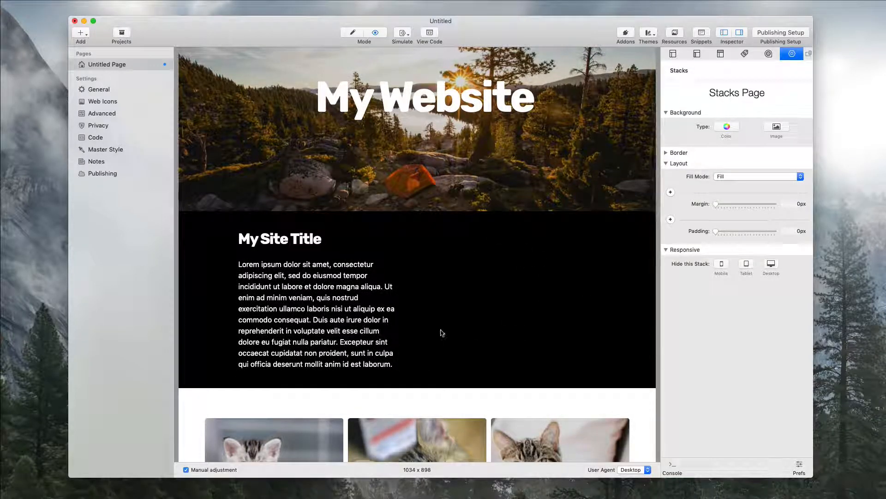
click(697, 54)
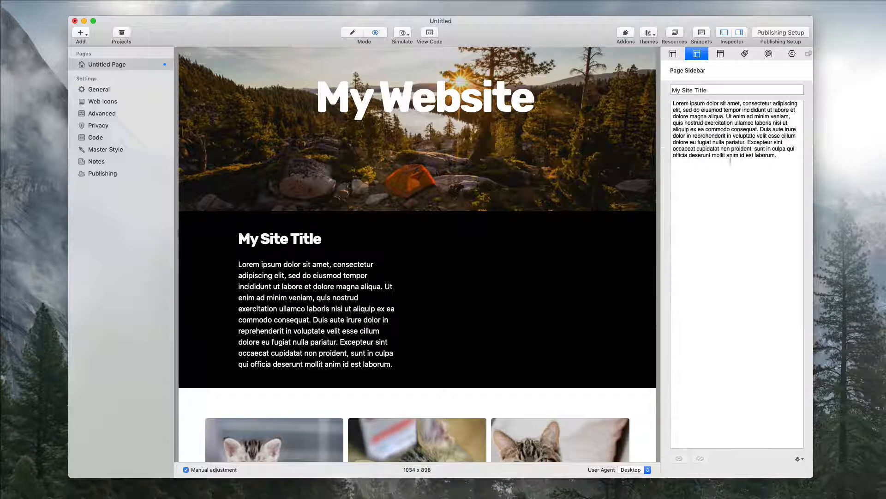
scroll(down, 3)
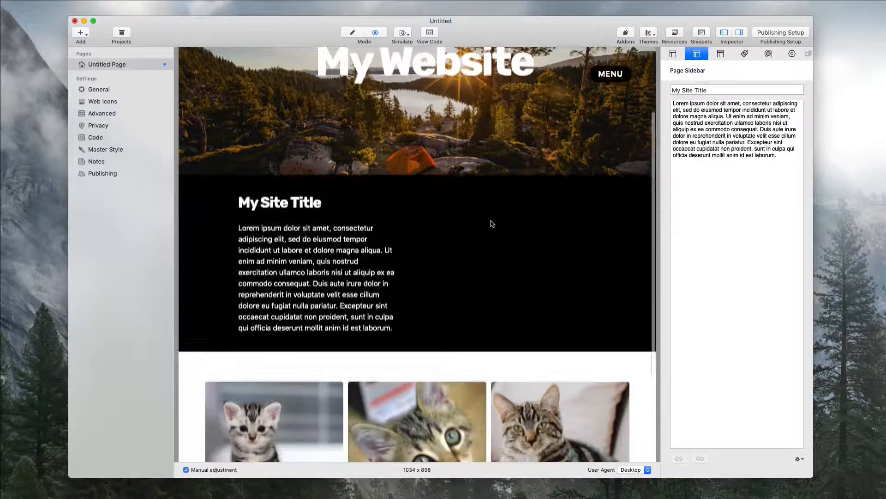
scroll(down, 3)
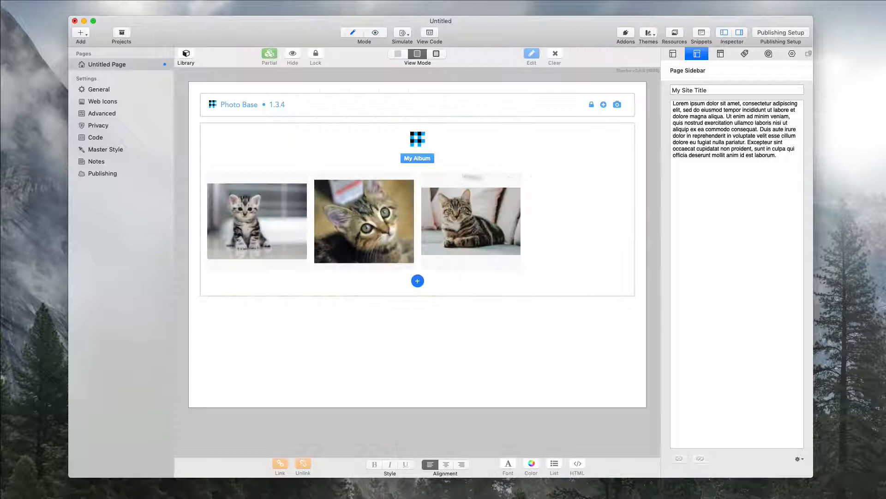
mouse_move(500, 329)
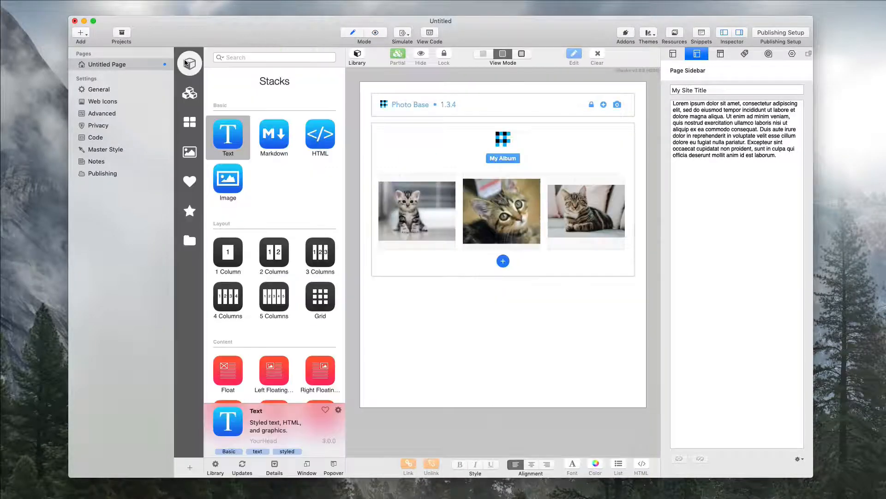
- Filter the Stacks library to 'aspen' and choose the Aspen Sidebar import stack
text(as)
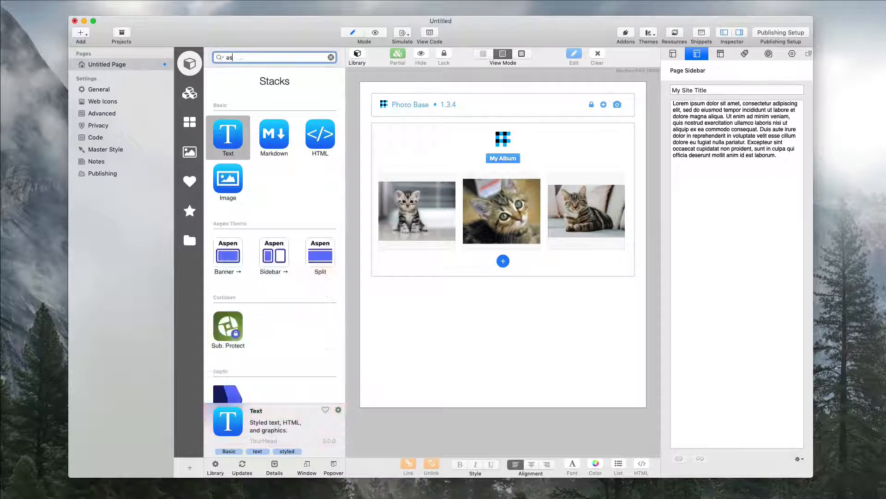
text(aspen)
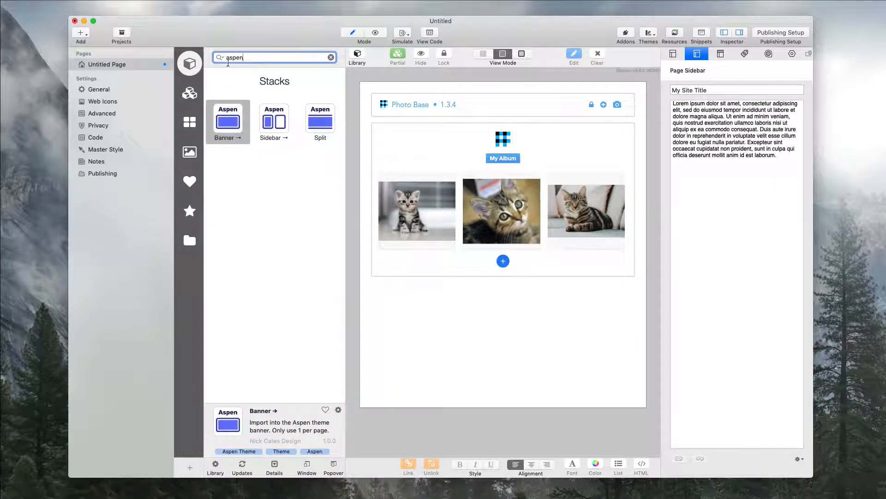
click(273, 119)
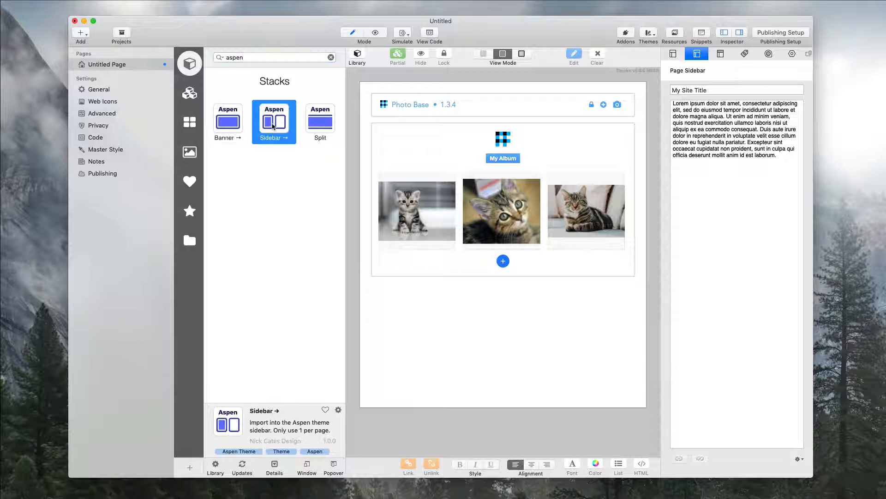
mouse_move(276, 150)
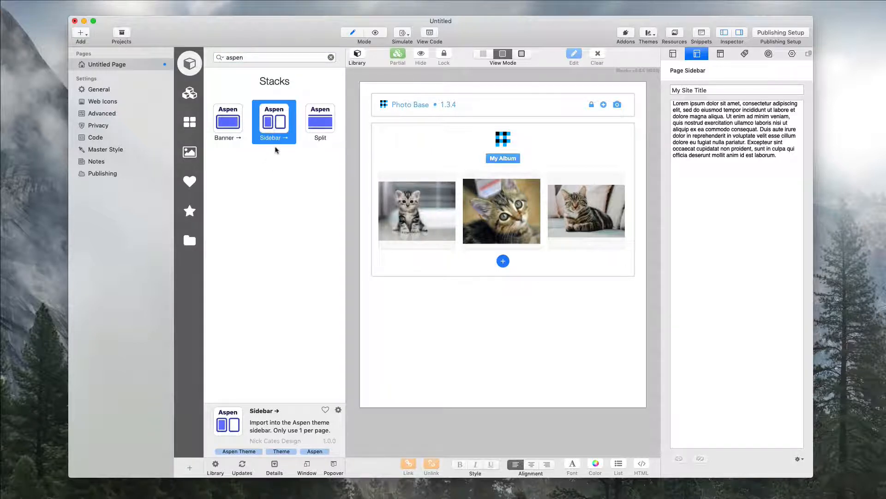
mouse_move(277, 150)
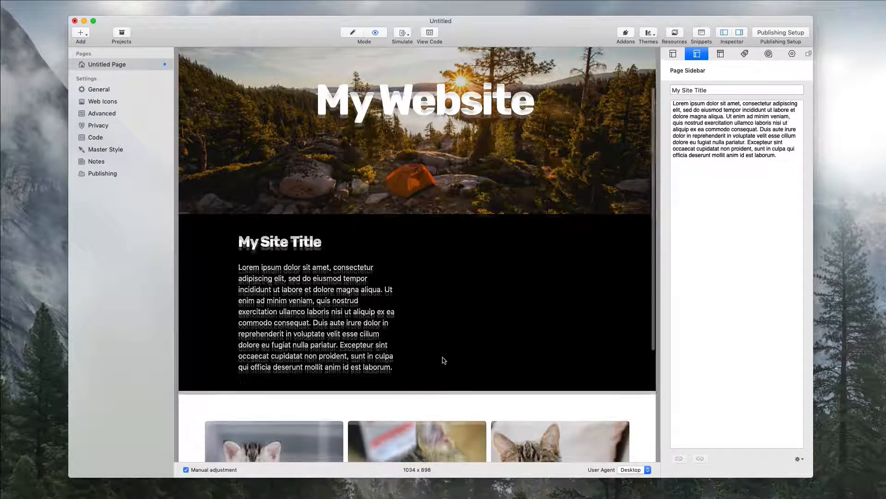
- Scroll the preview to see the sidebar text above the three cat photos
scroll(down, 3)
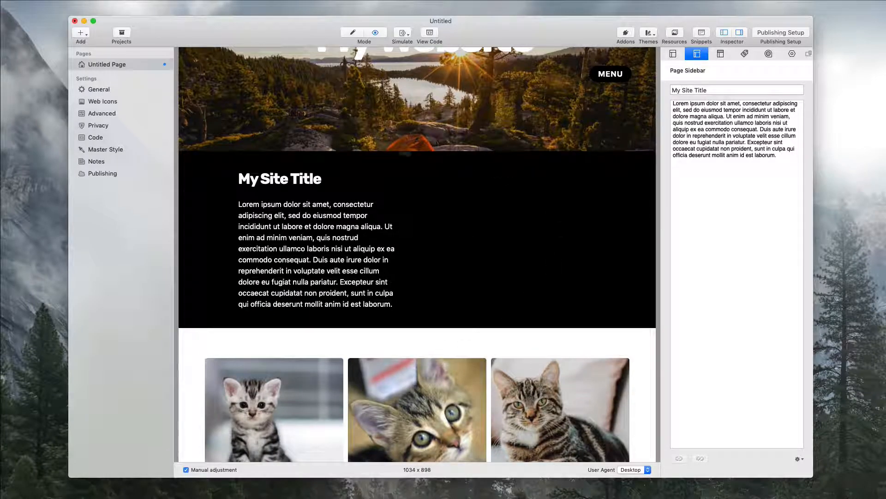
mouse_move(337, 283)
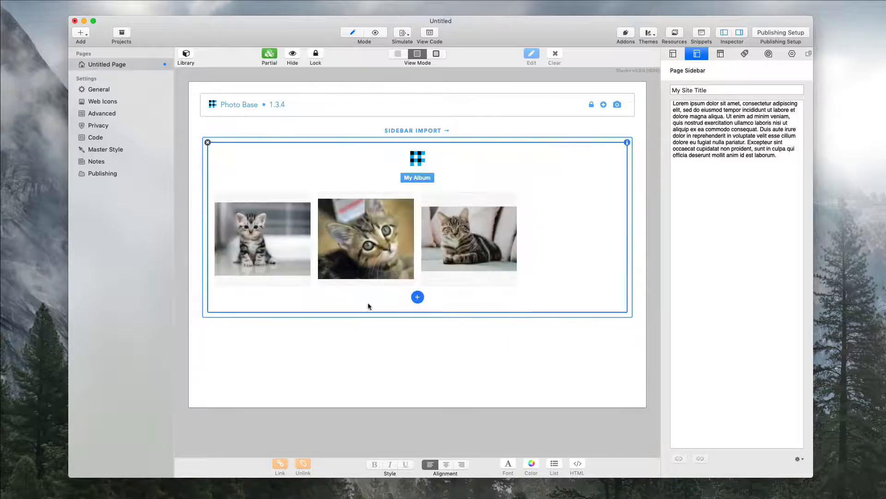
- Preview the imported thumbnails, enlarge the third cat photo in the lightbox and close it
click(375, 32)
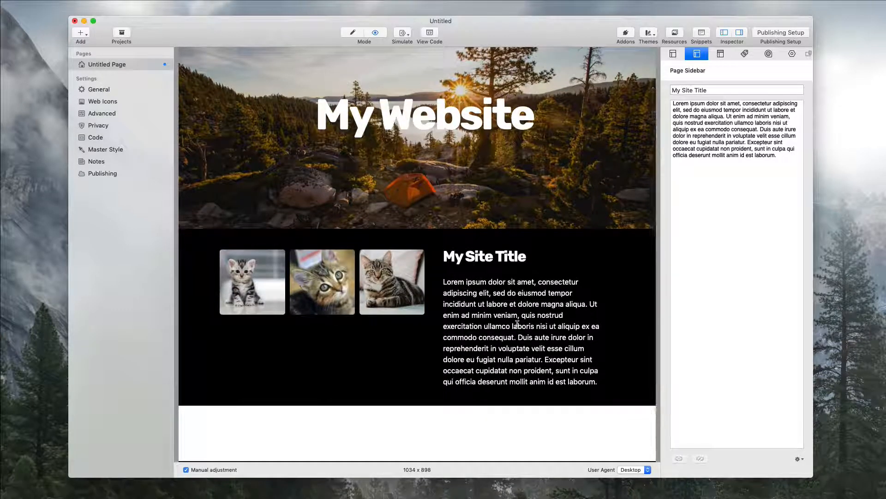
click(392, 282)
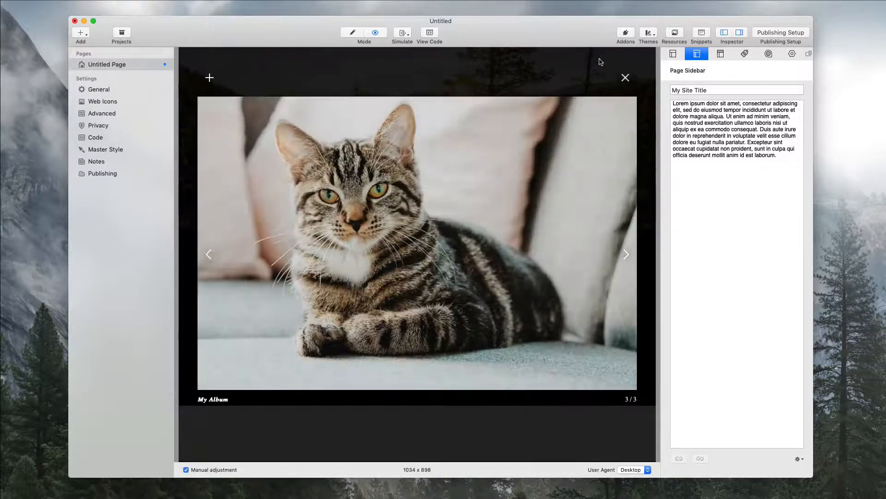
click(625, 78)
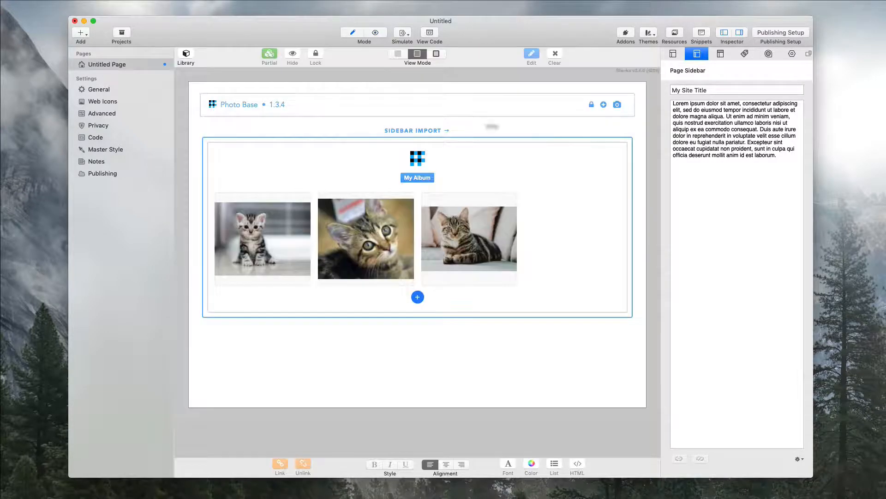
- Give the Sidebar Import 50 px right desktop padding and preview the spaced thumbnails
click(791, 54)
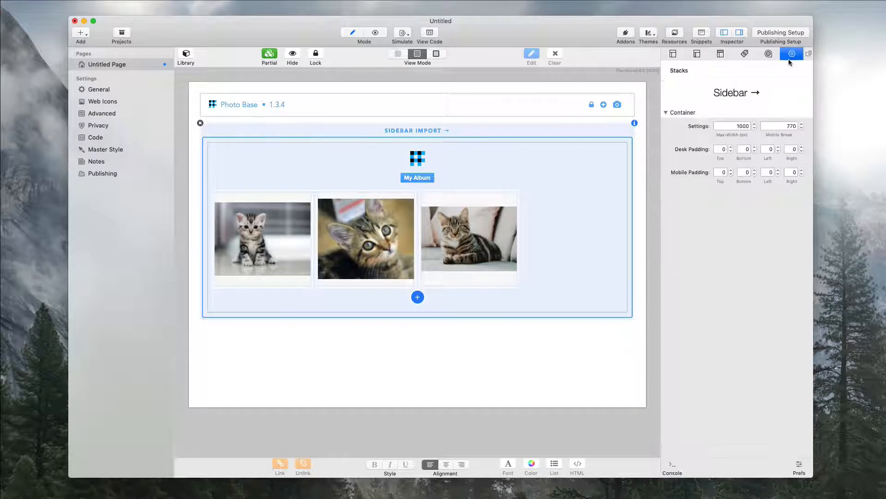
mouse_move(685, 122)
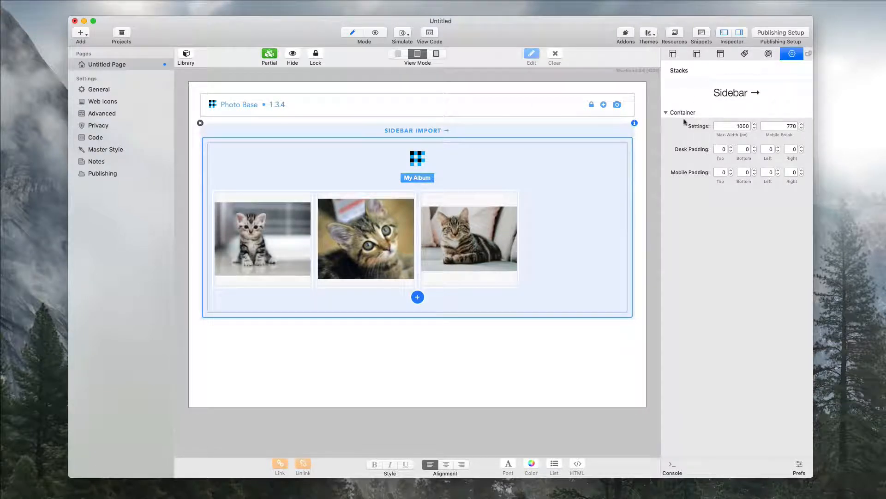
mouse_move(681, 130)
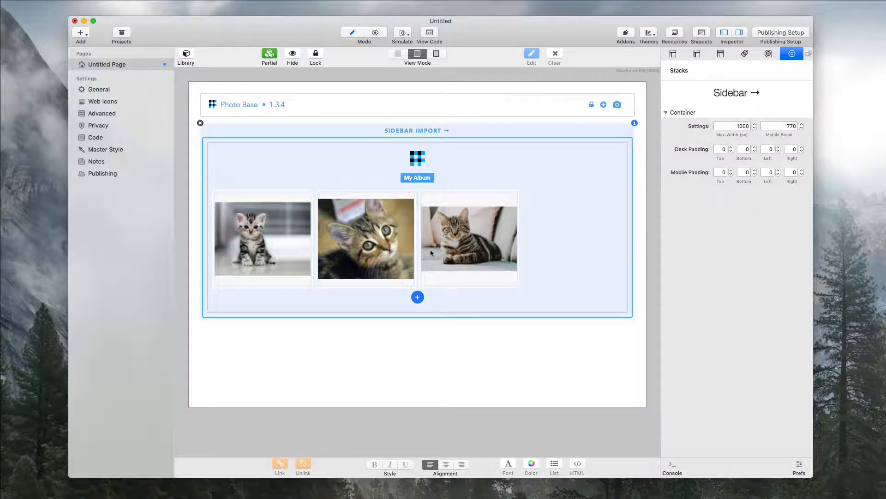
click(374, 33)
text(50)
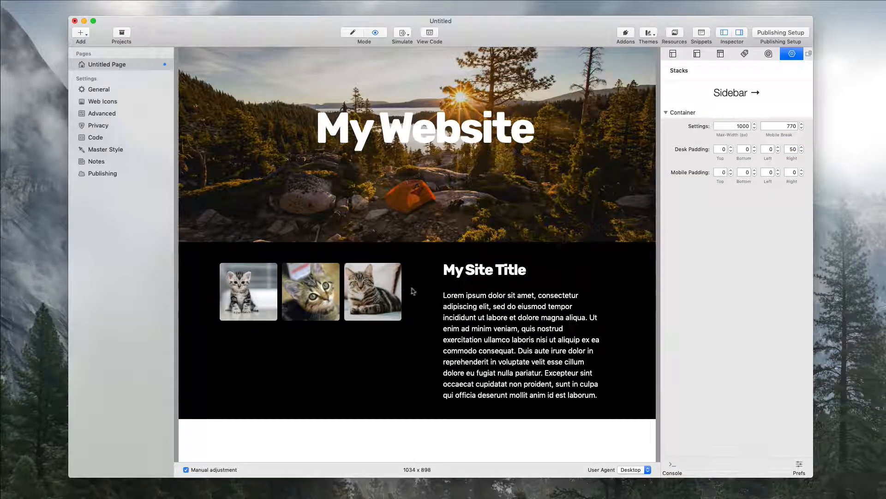
- Give the Sidebar Import 50 px top desktop padding, then select the Max-Width value
click(722, 149)
text(50)
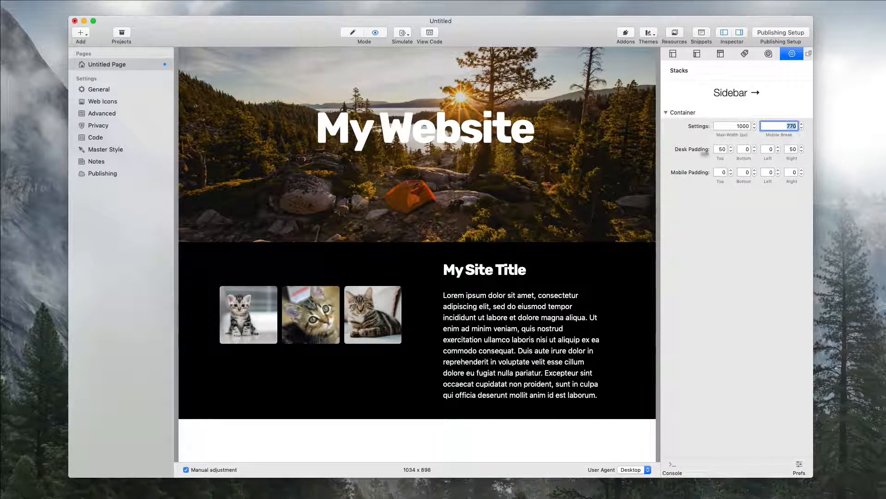
mouse_move(776, 183)
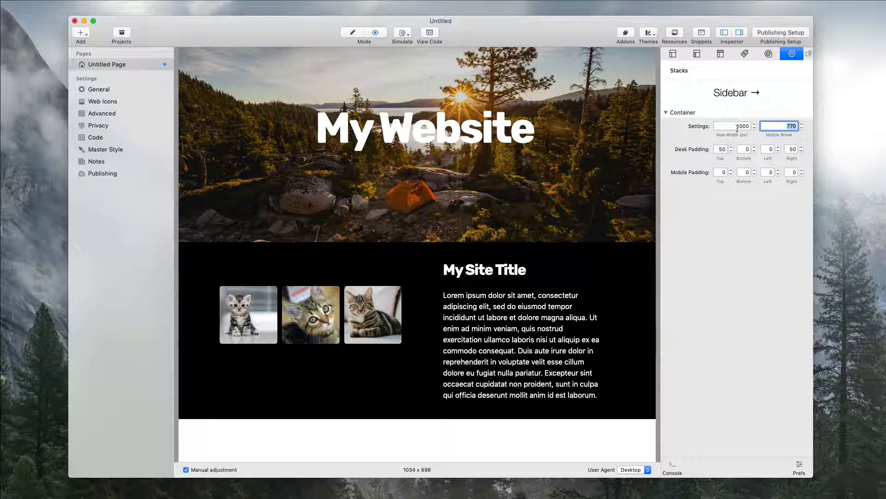
click(734, 126)
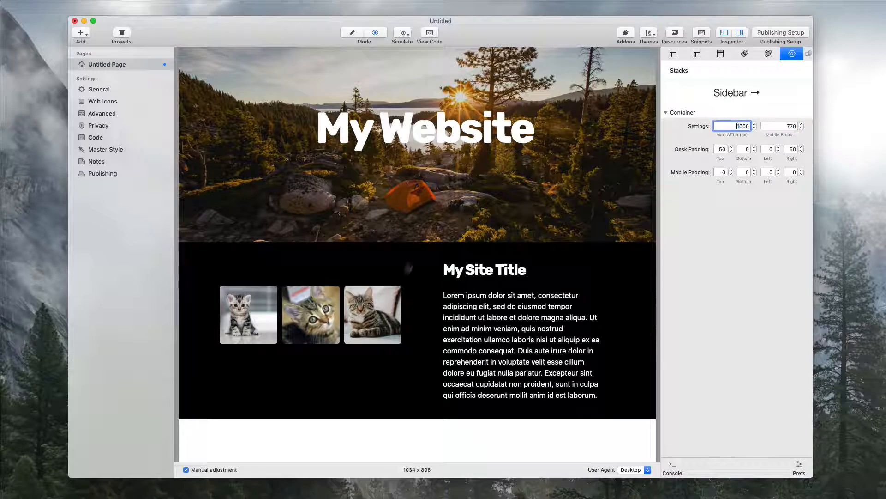